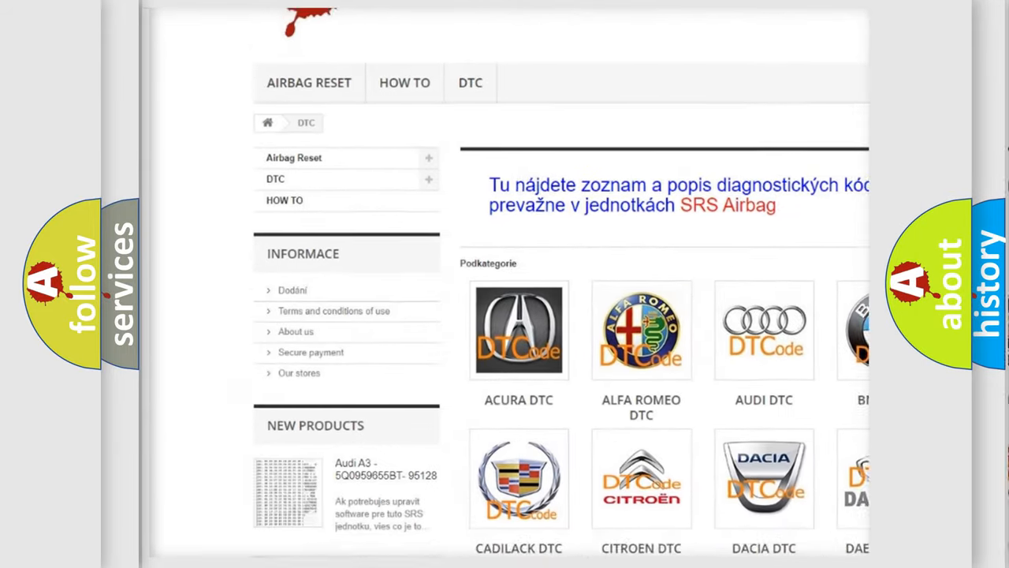
scroll(down, 3)
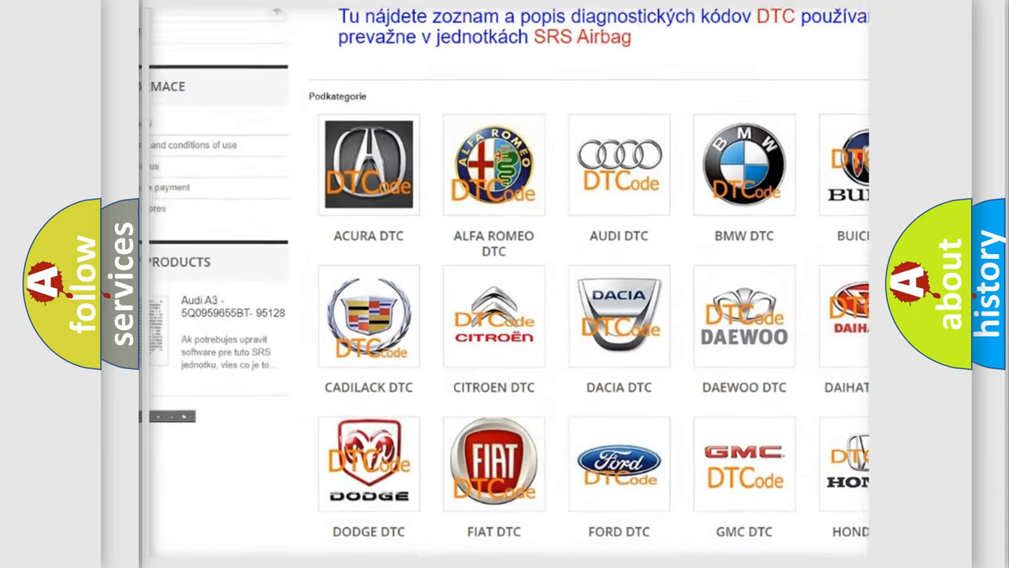
scroll(down, 3)
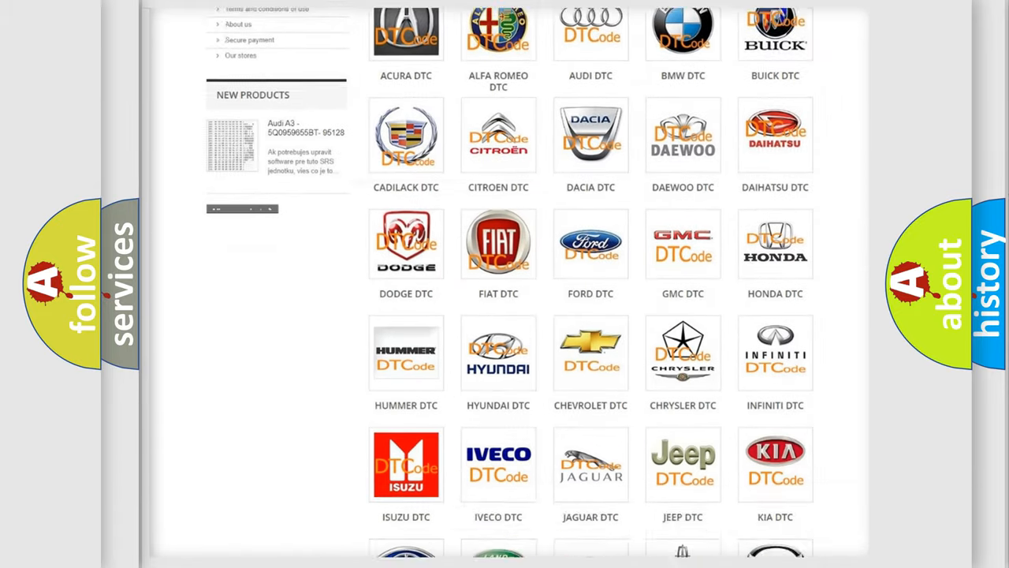
scroll(down, 3)
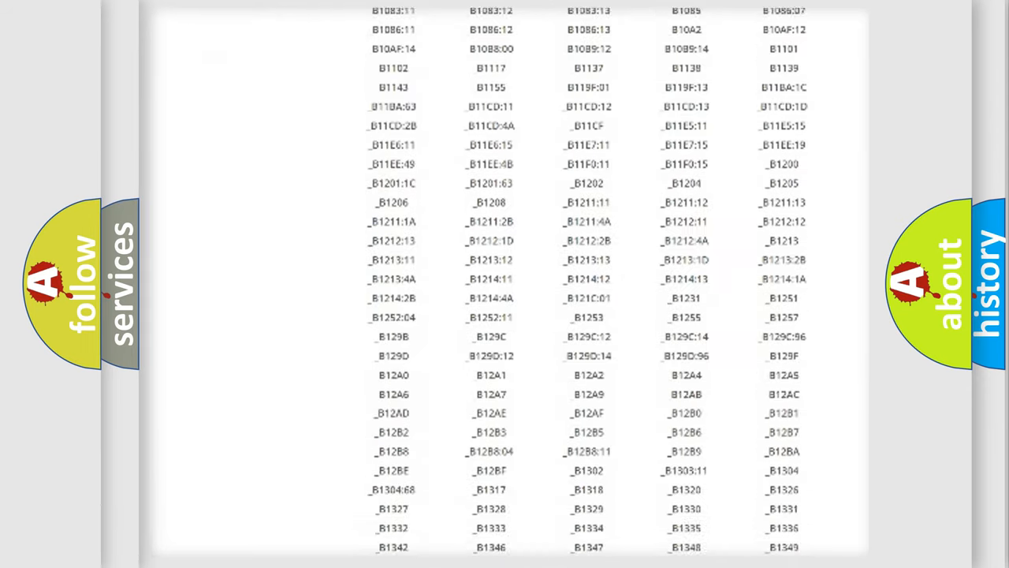
scroll(down, 3)
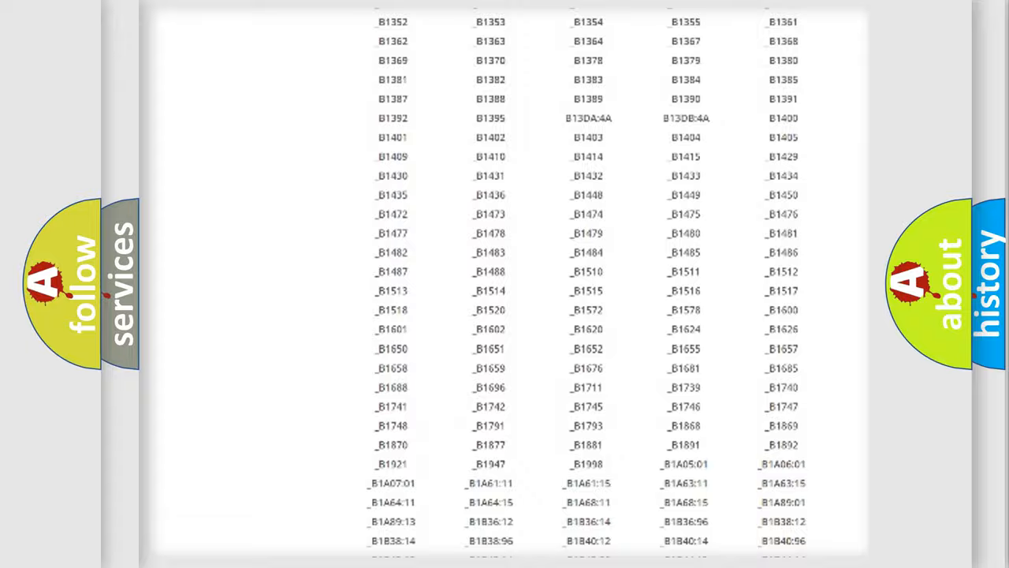
scroll(up, 3)
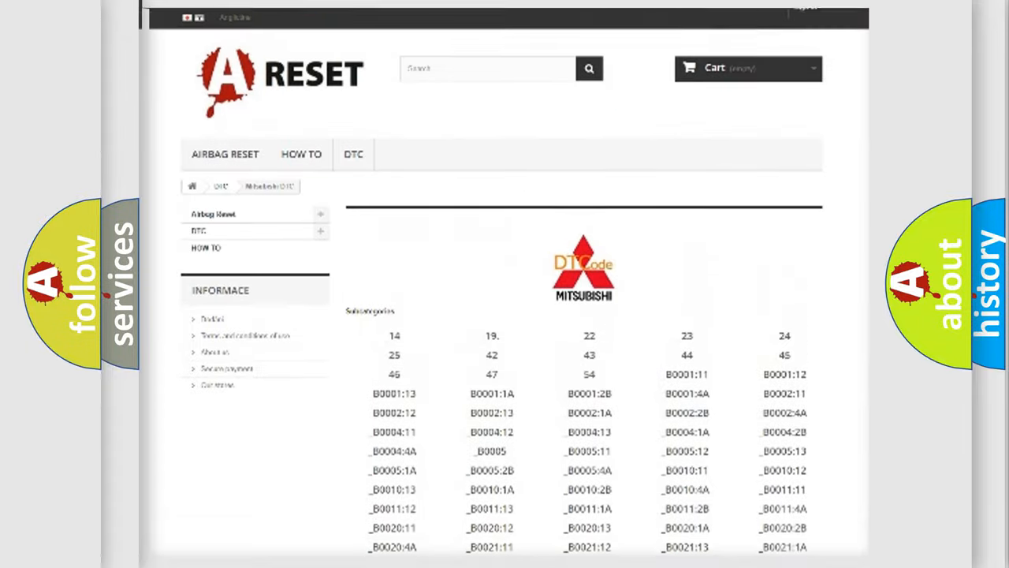